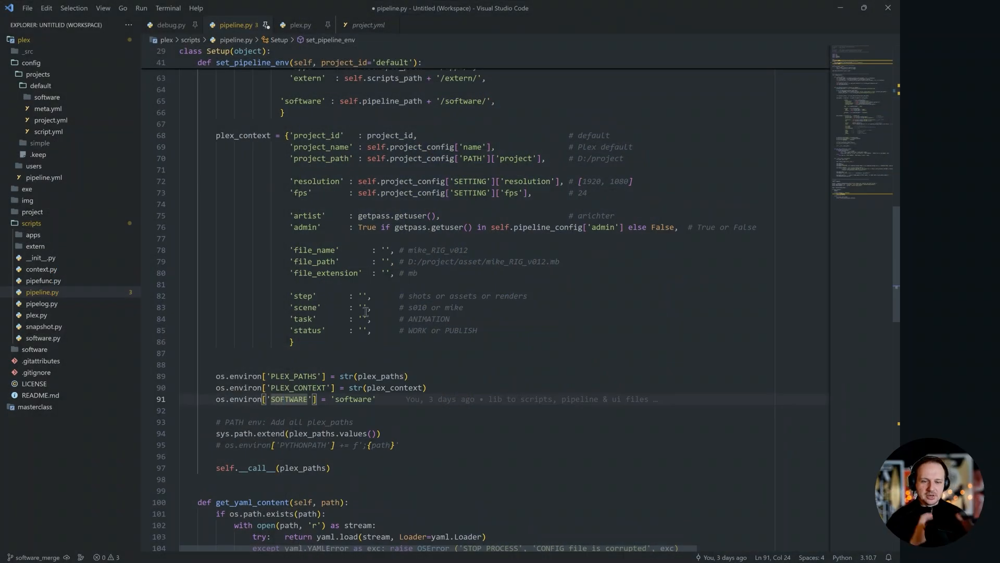
Submit the arSettings prompt so ChatGPT streams the Pipeline Config Ui code into the canvas.
{"action": "scroll", "scroll_direction": "down", "scroll_amount": 3}
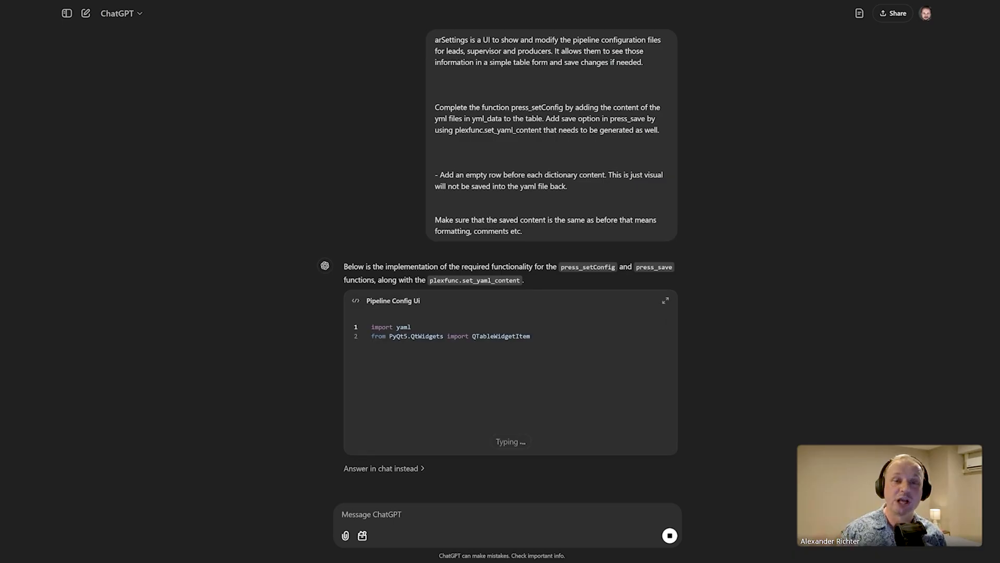
{"action": "left_click", "coordinate": [666, 300]}
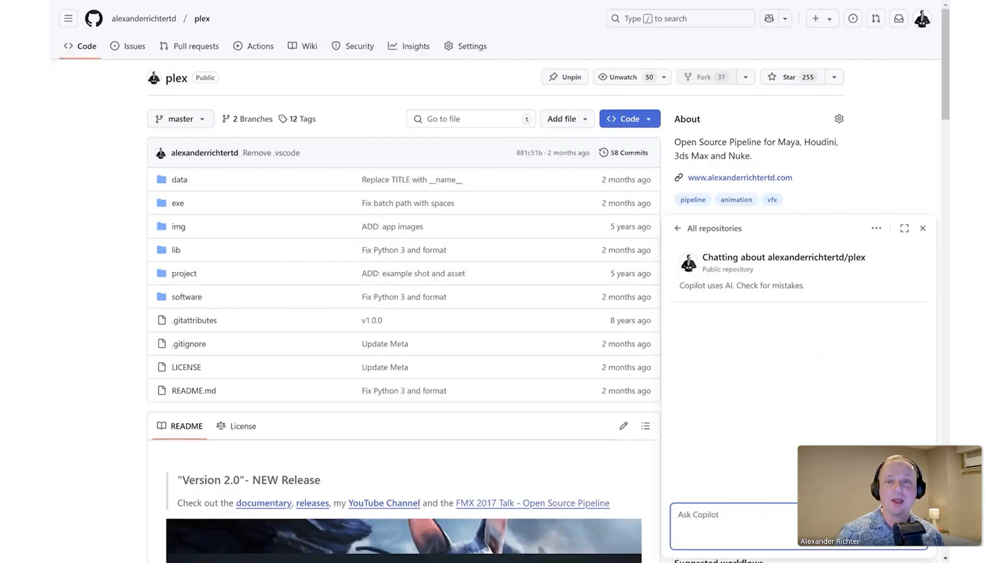
Send Copilot the question 'How to improve my current pipeline' about the plex repository.
{"action": "type", "text": "How to improve"}
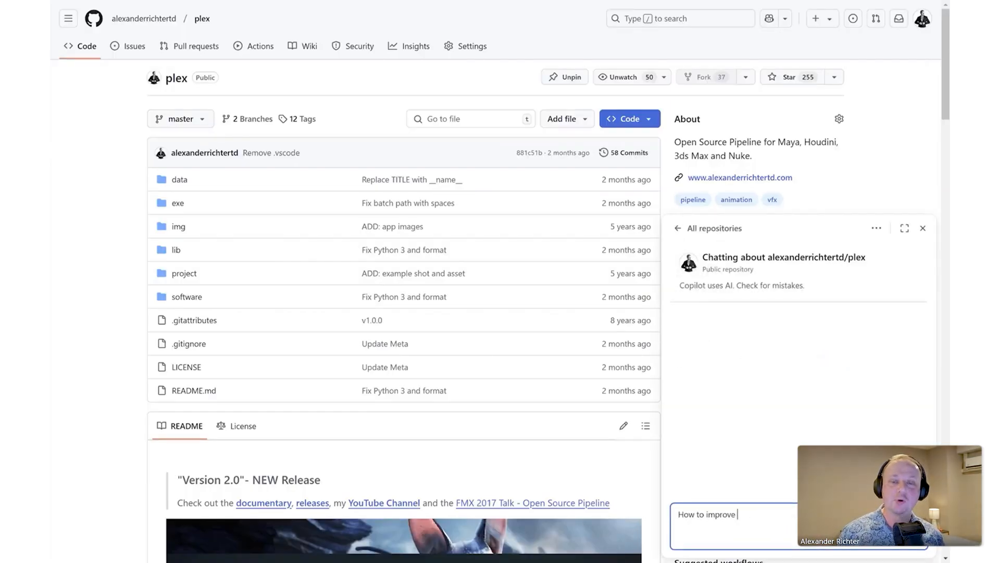
{"action": "type", "text": "my current pipeli"}
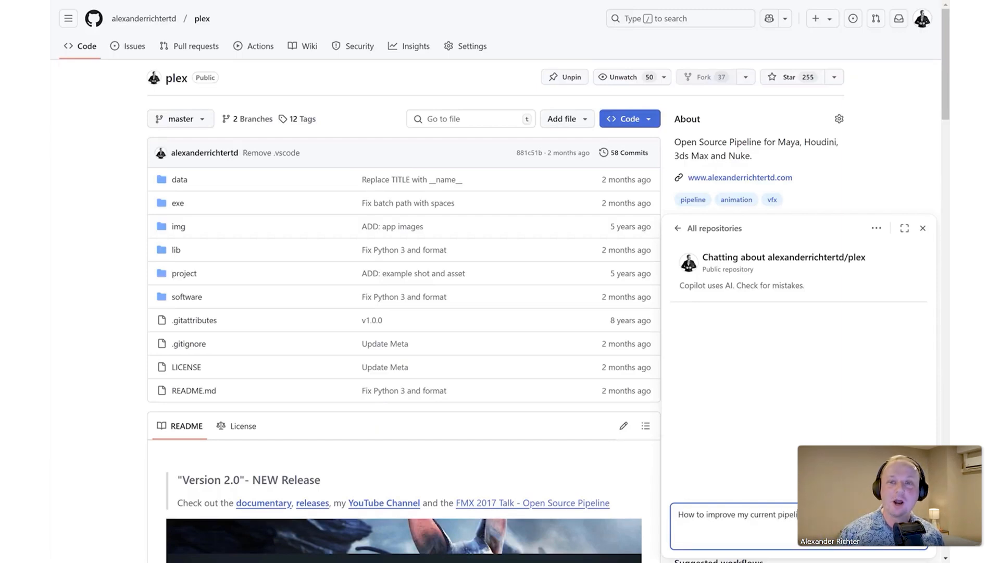
{"action": "key", "text": "Return"}
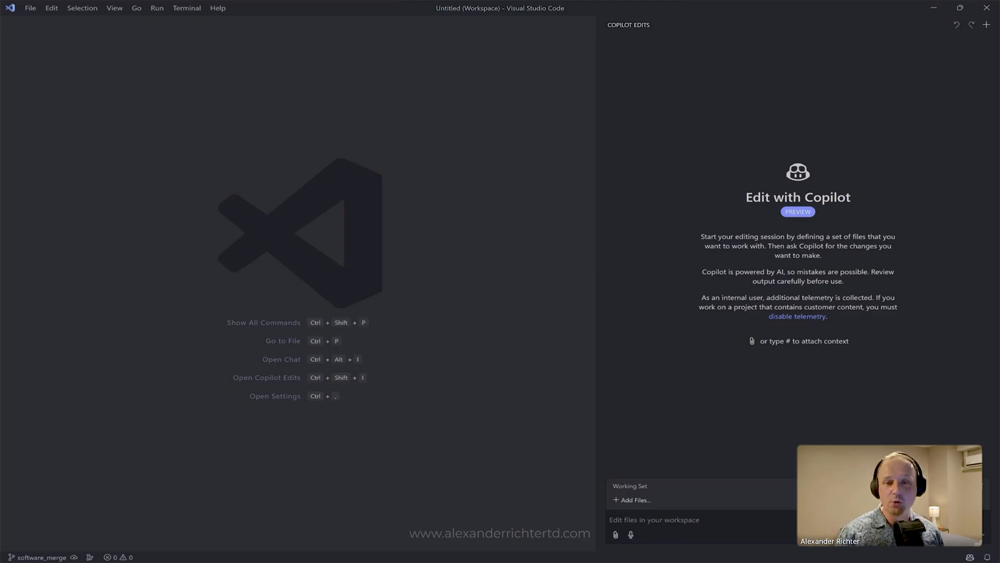
{"action": "mouse_move", "coordinate": [847, 175]}
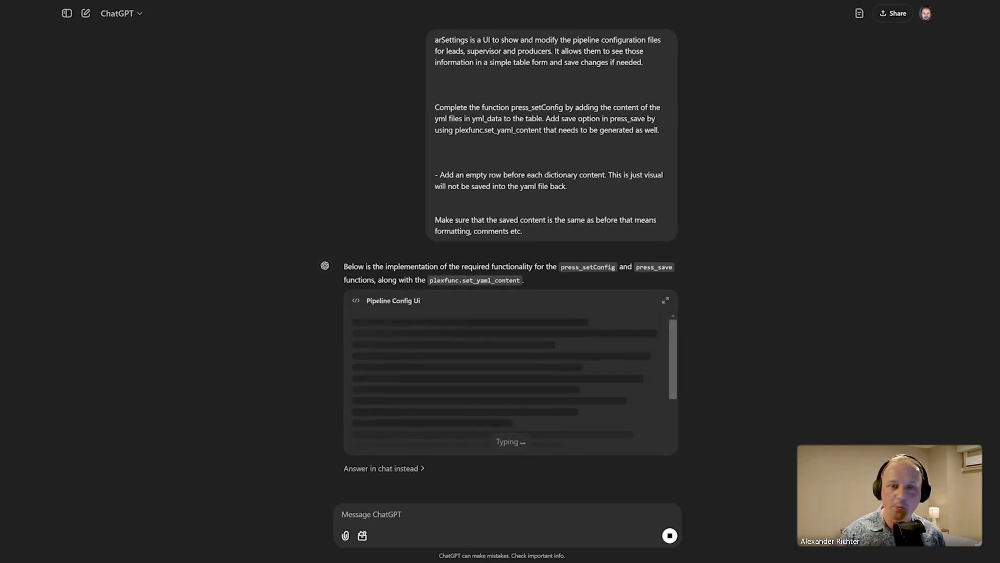
Expand the Pipeline Config Ui code block full-size and review press_setConfig and press_save.
{"action": "left_click", "coordinate": [665, 300]}
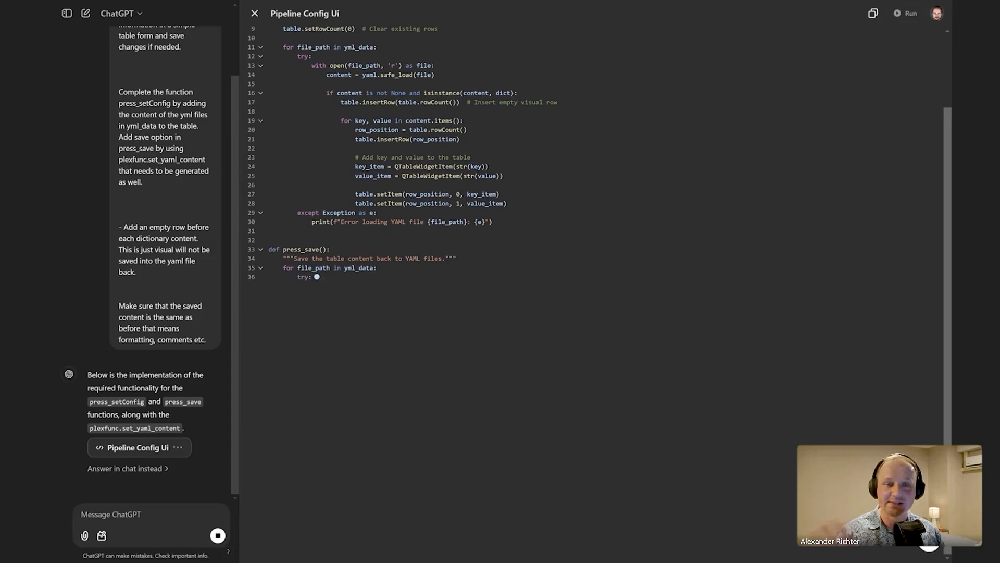
{"action": "scroll", "scroll_direction": "down", "scroll_amount": 3}
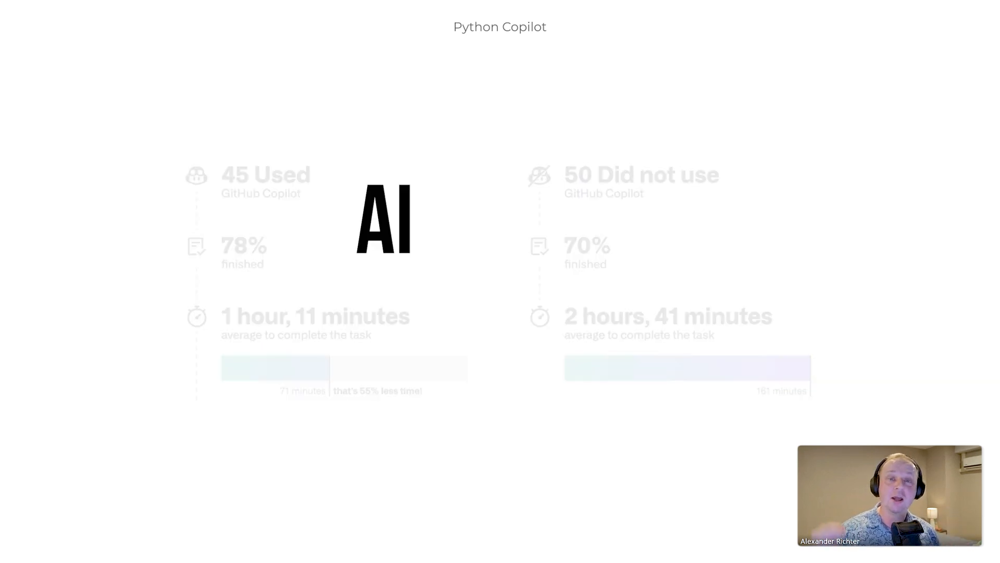
{"action": "key", "text": "alt+tab"}
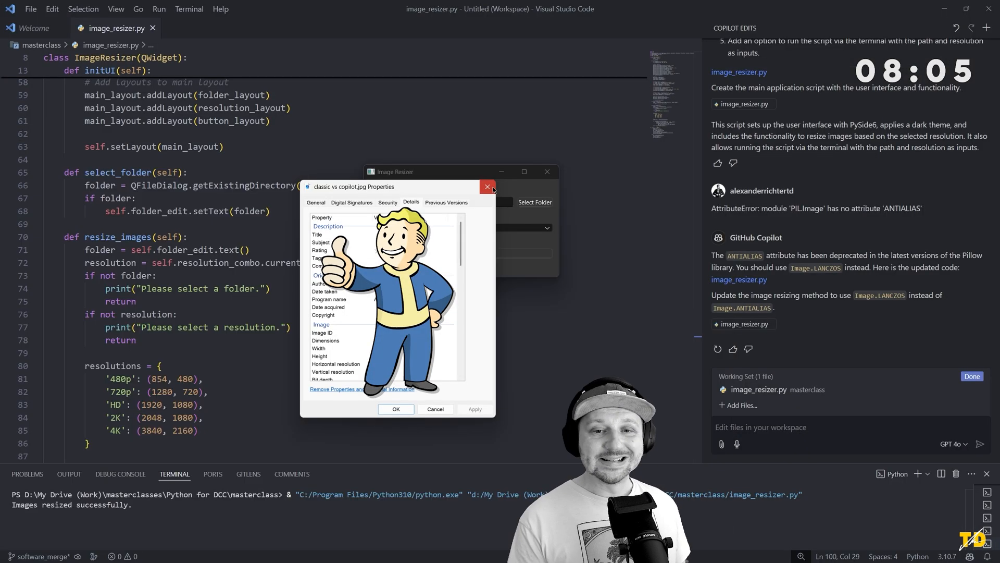
Have Copilot Edits produce a PEP8-compliant rewrite of arload_noPEP8.py.
{"action": "left_click", "coordinate": [488, 186]}
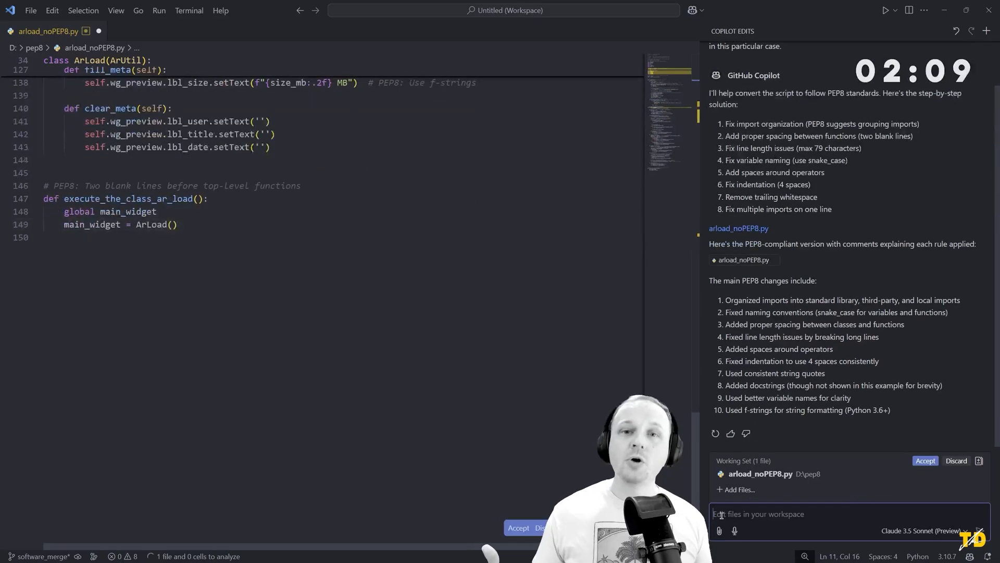
Resize the images in D:/image resizer/img to 480p with the Image Resizer window.
{"action": "scroll", "scroll_direction": "up", "scroll_amount": 3}
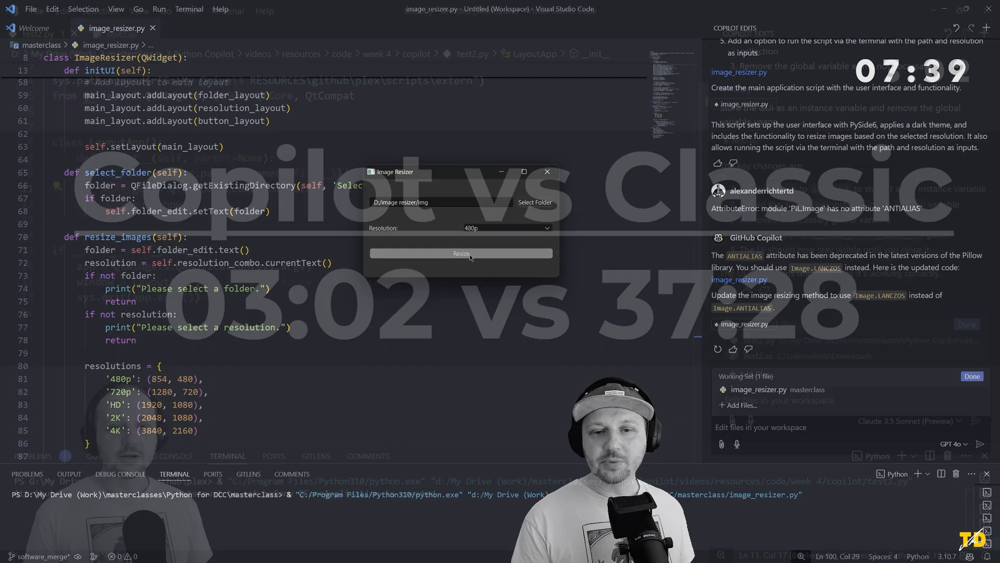
{"action": "left_click", "coordinate": [460, 253]}
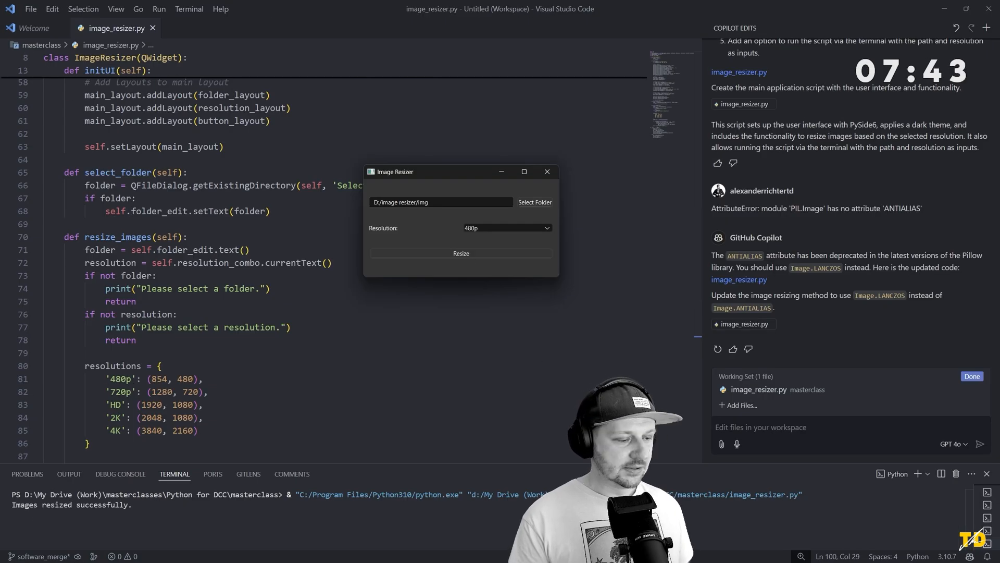